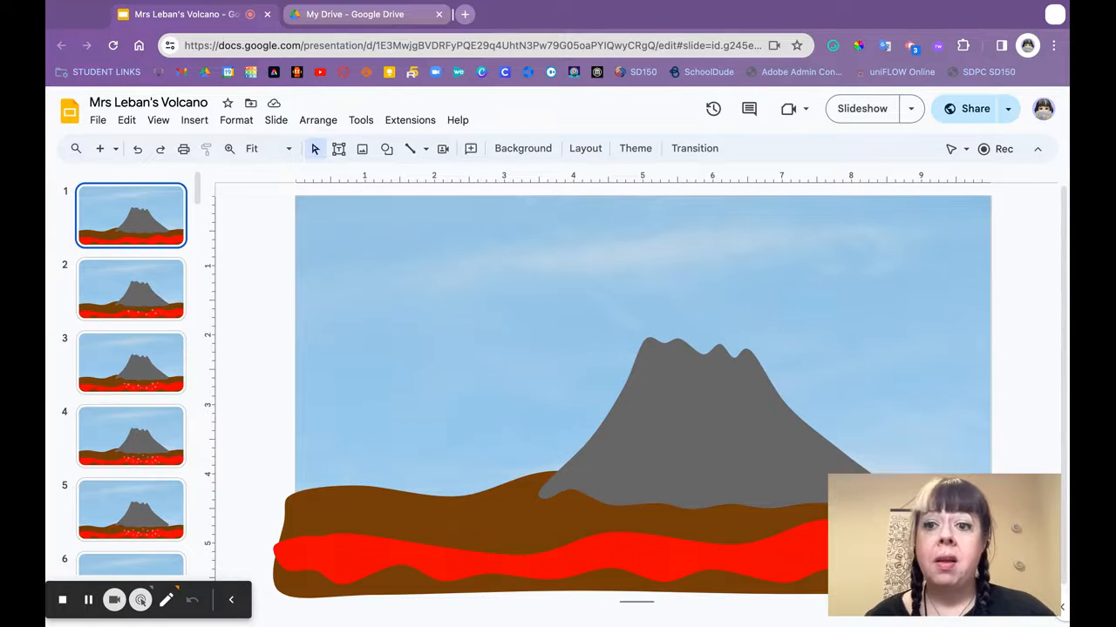
Flip through the volcano frames and stop on slide 11, showing the crack and lava bubbles.
click(130, 289)
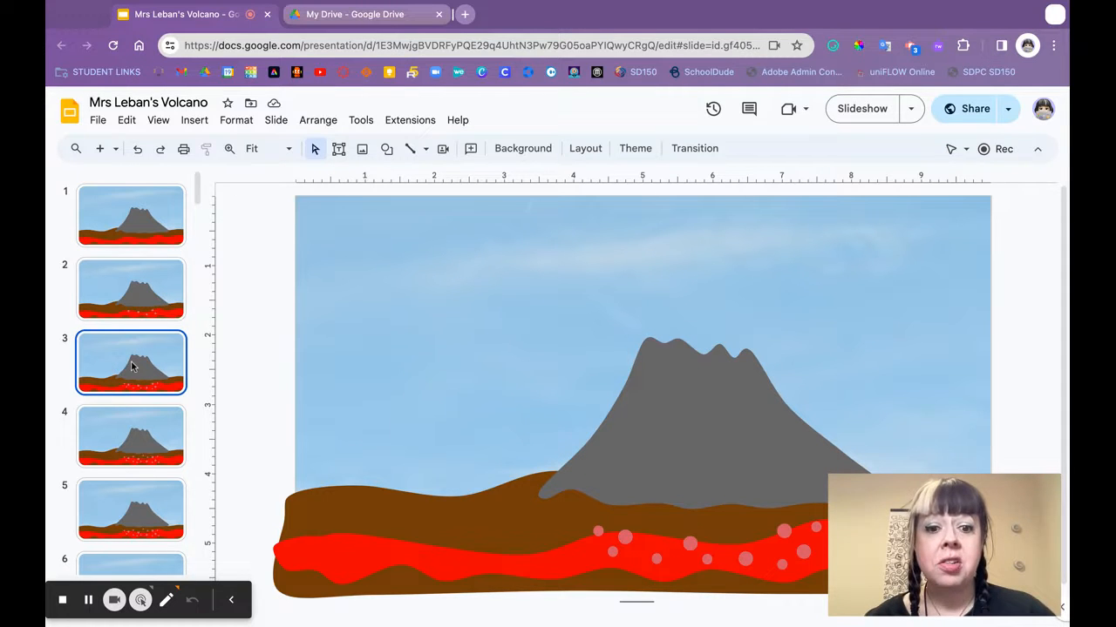
click(131, 437)
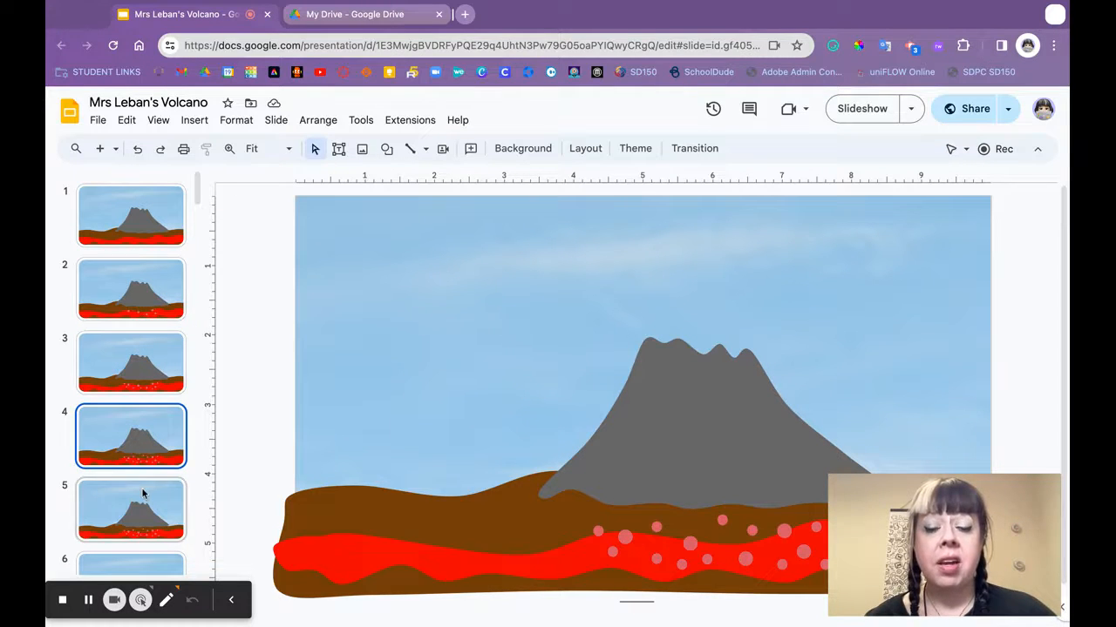
click(130, 508)
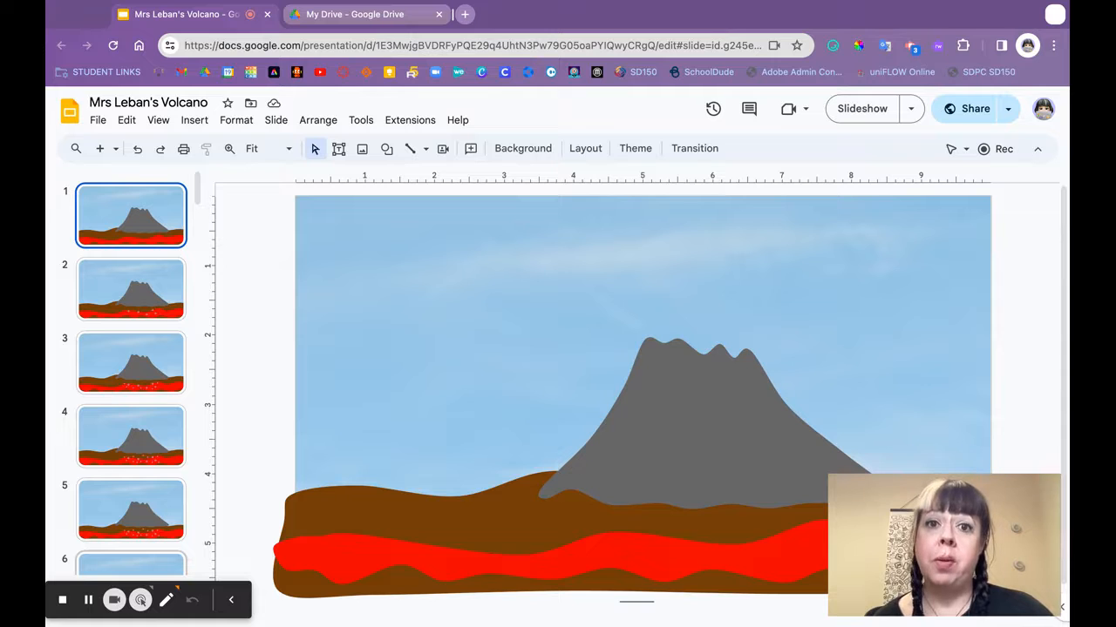
click(131, 436)
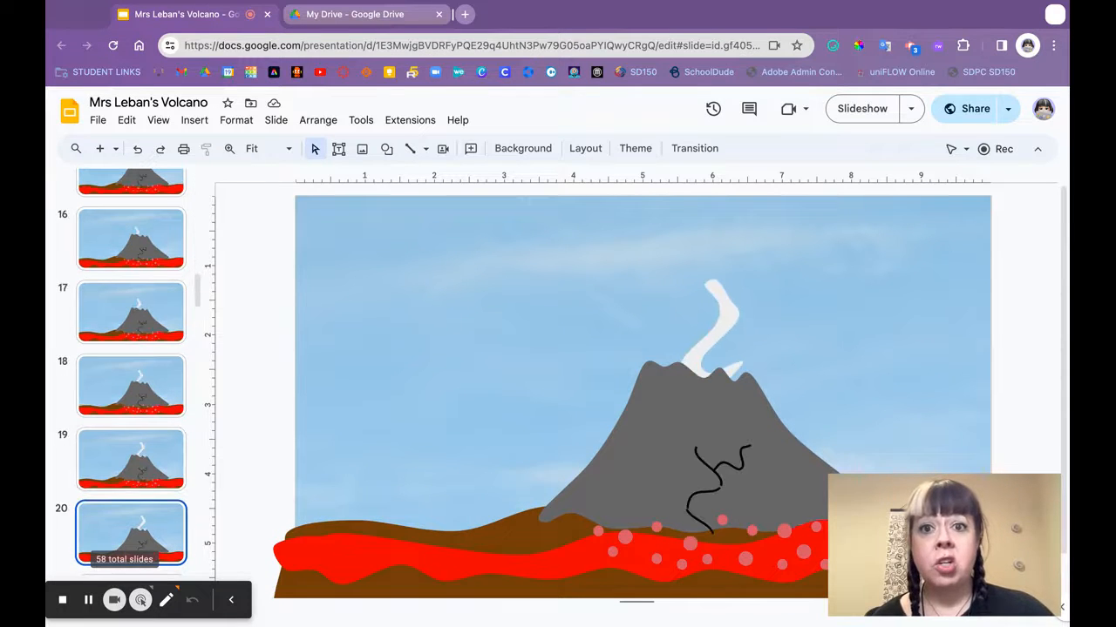
scroll(down, 3)
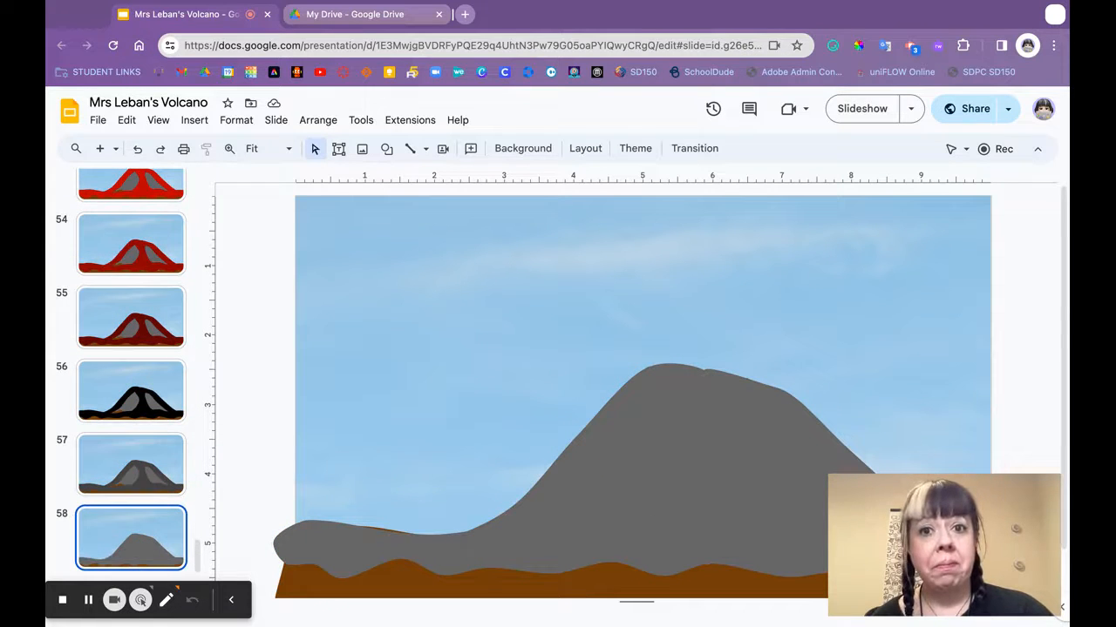
click(129, 536)
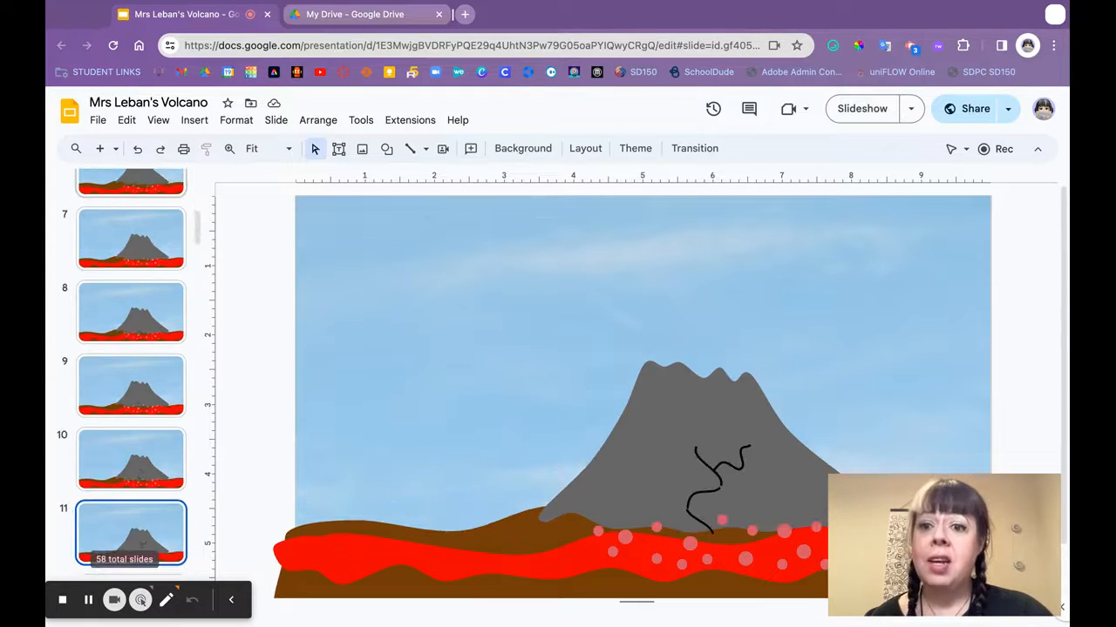
scroll(down, 3)
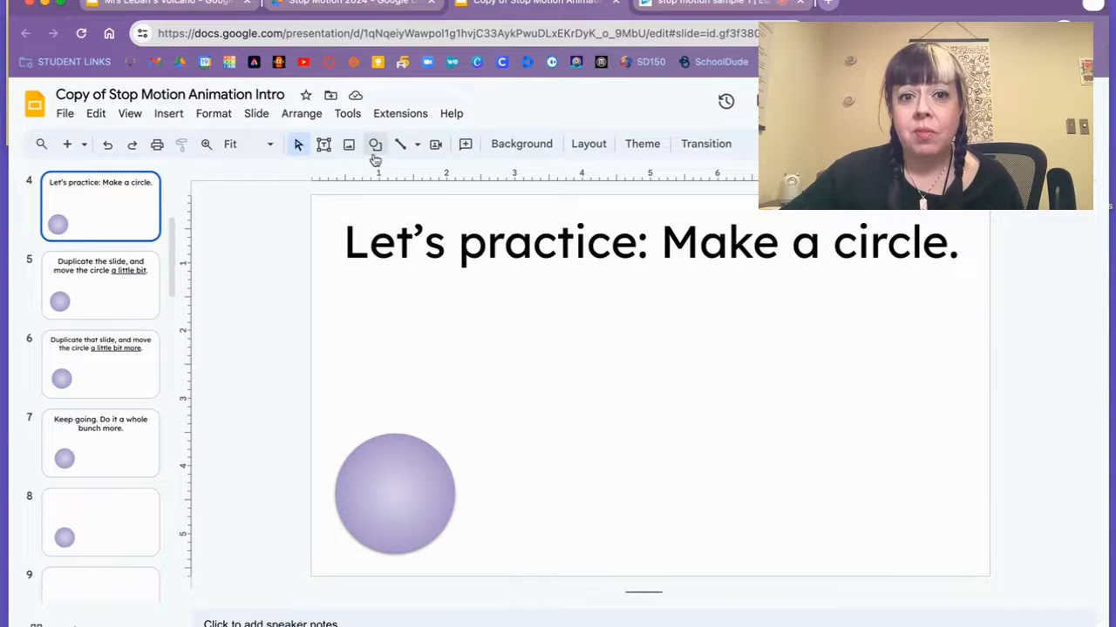
Draw a circle, then view the 'Duplicate the slide' and 'move it a little bit more' slides.
click(375, 144)
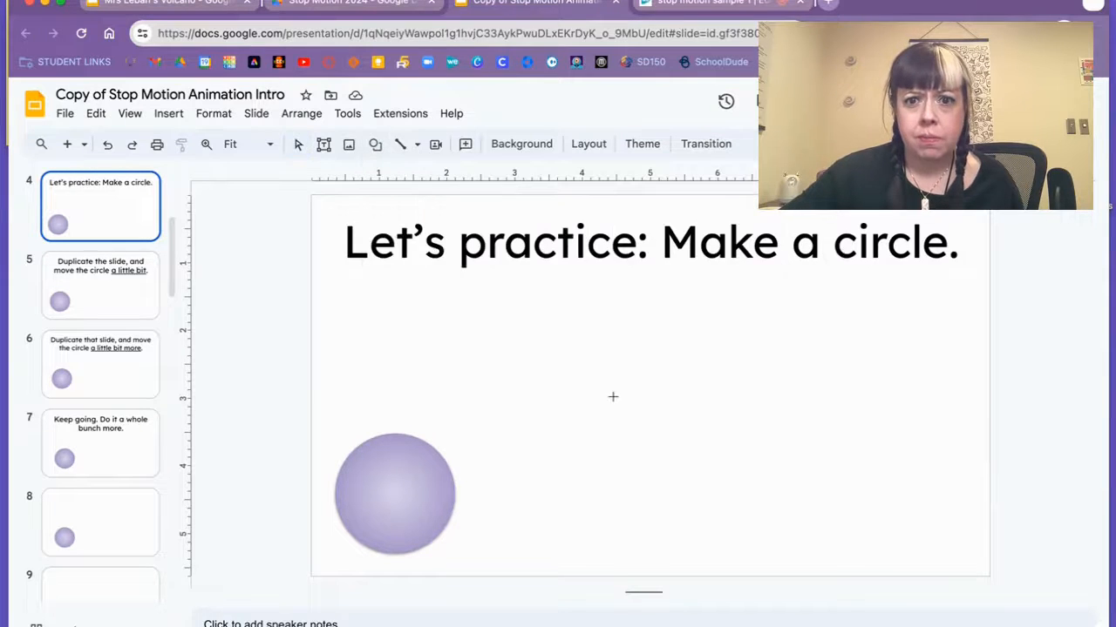
drag(613, 397, 741, 541)
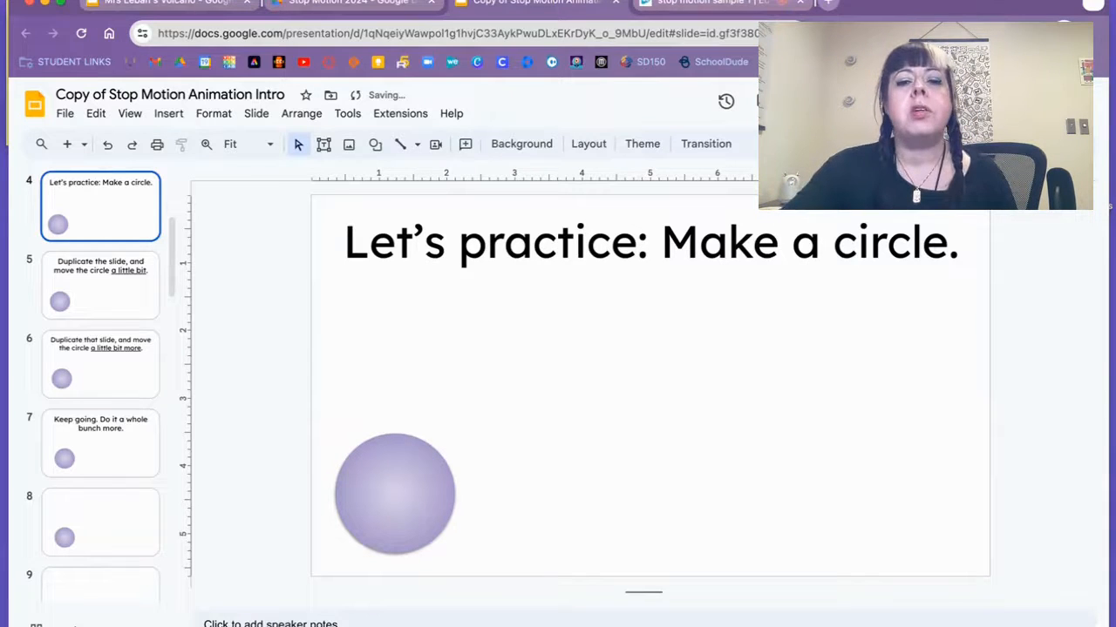
mouse_move(150, 215)
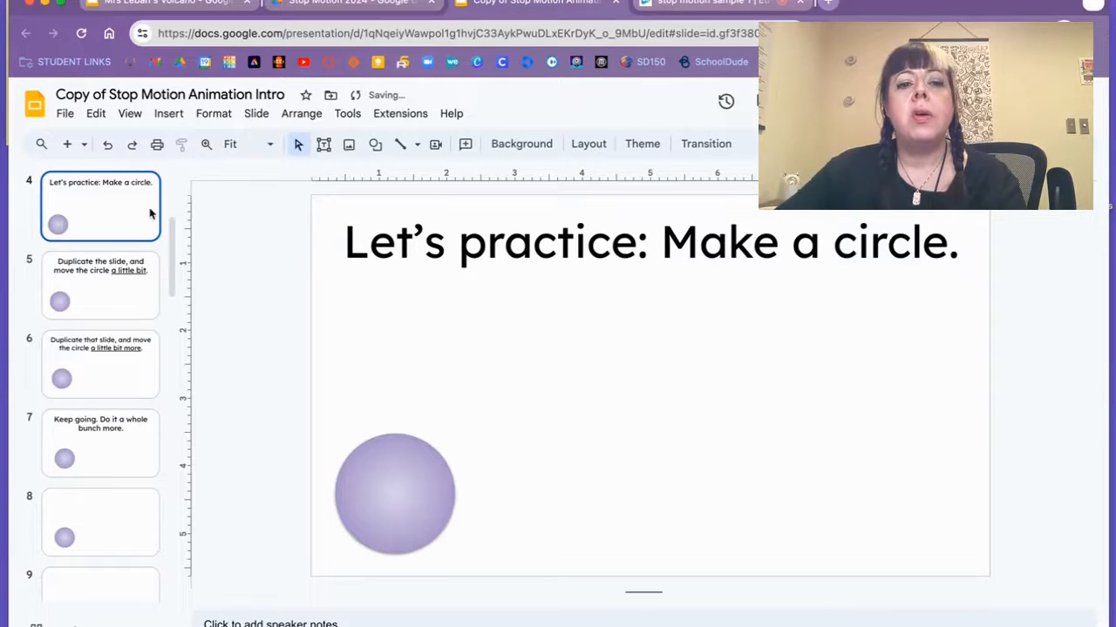
click(99, 285)
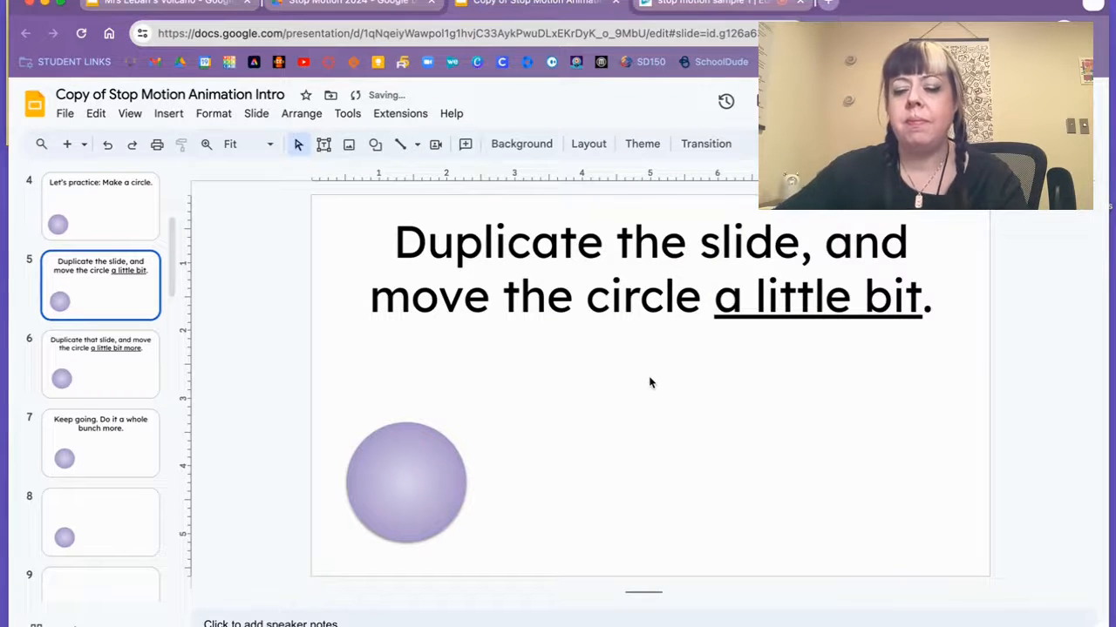
click(99, 364)
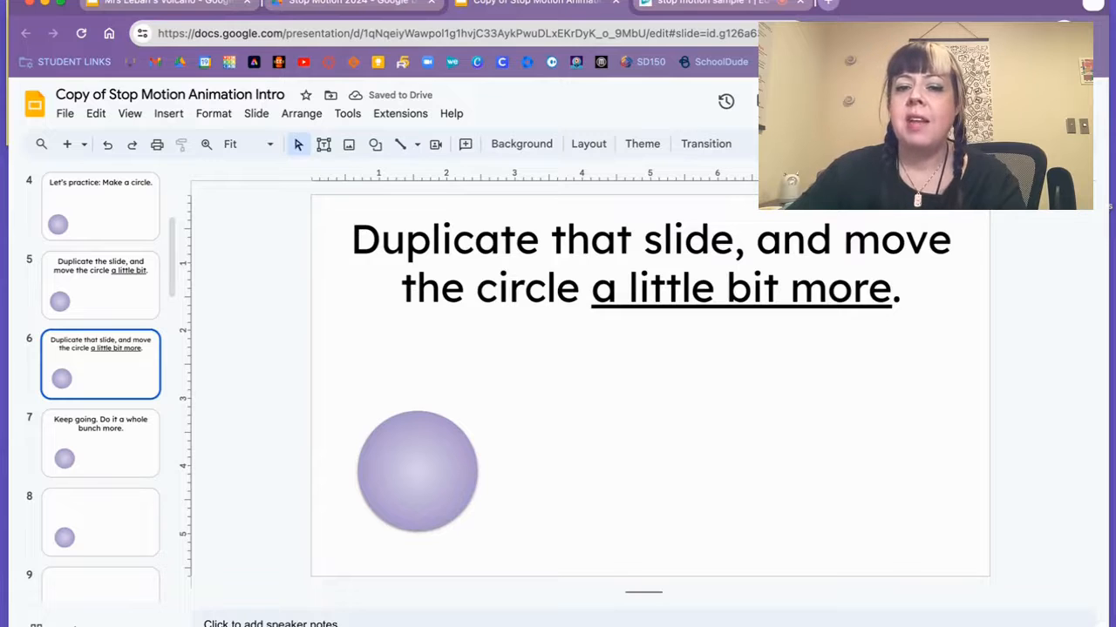
click(99, 443)
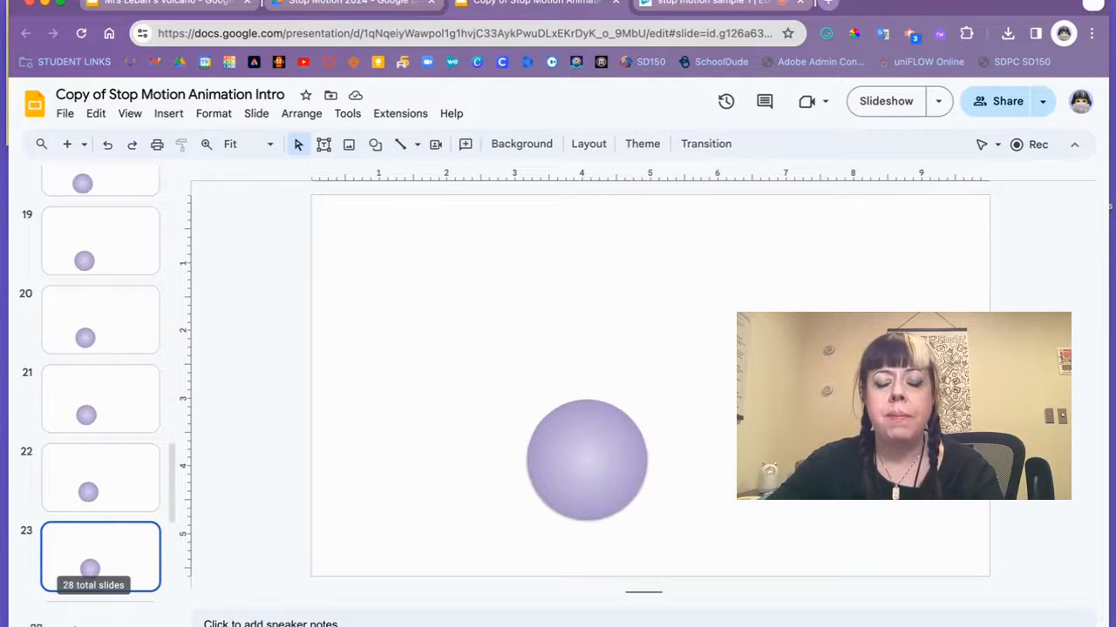
Duplicate the grey circle slide with Ctrl+D, nudging the circle further right on each frame.
click(919, 7)
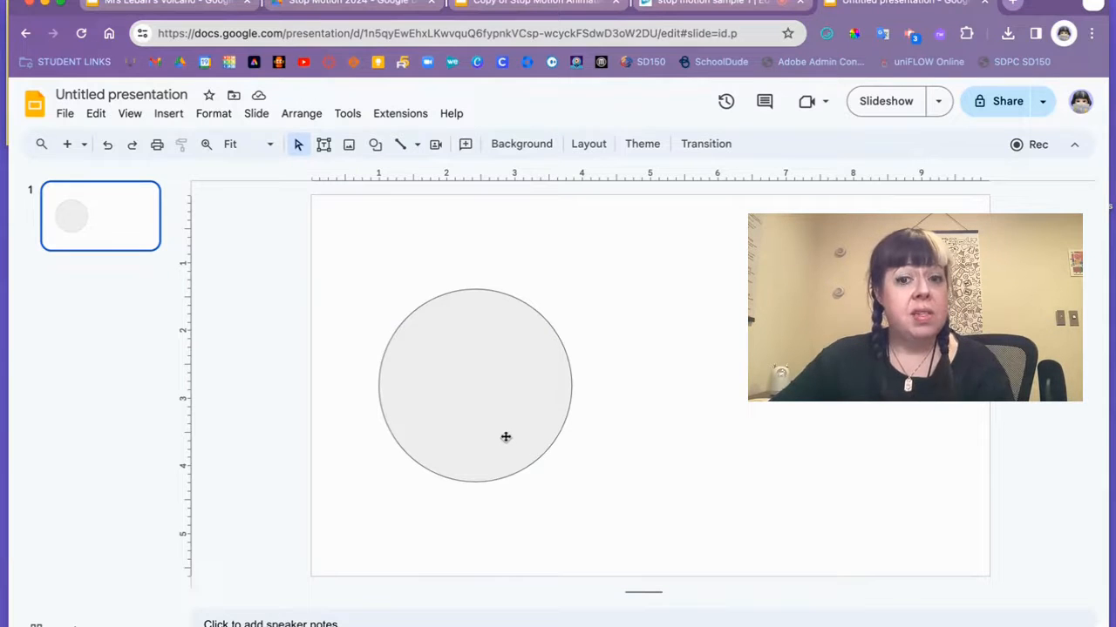
mouse_move(487, 401)
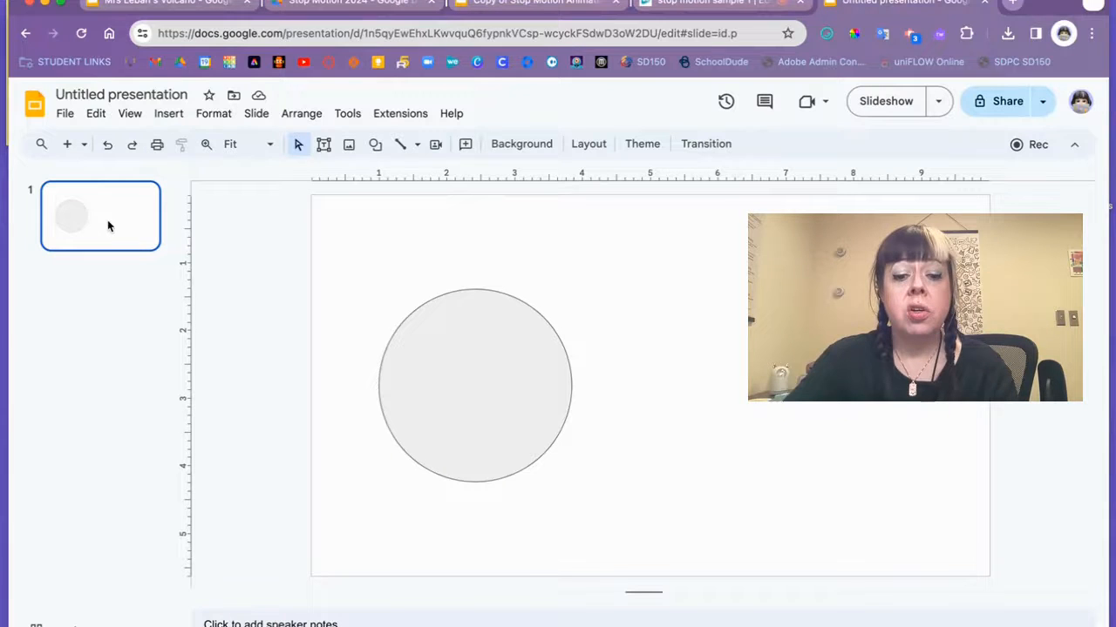
key(Ctrl+d)
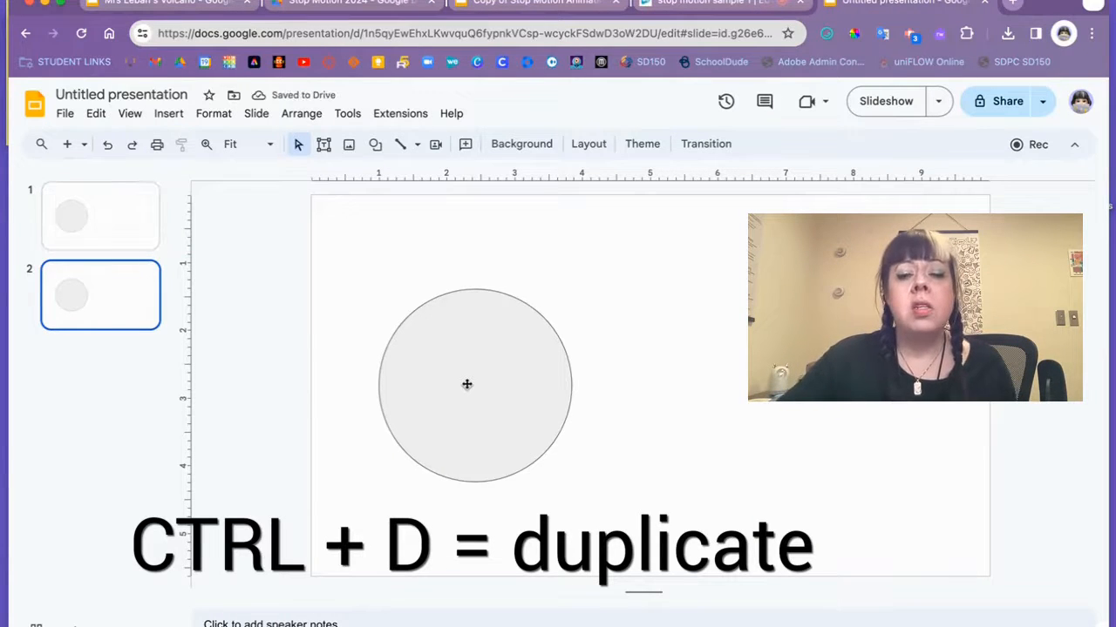
click(466, 384)
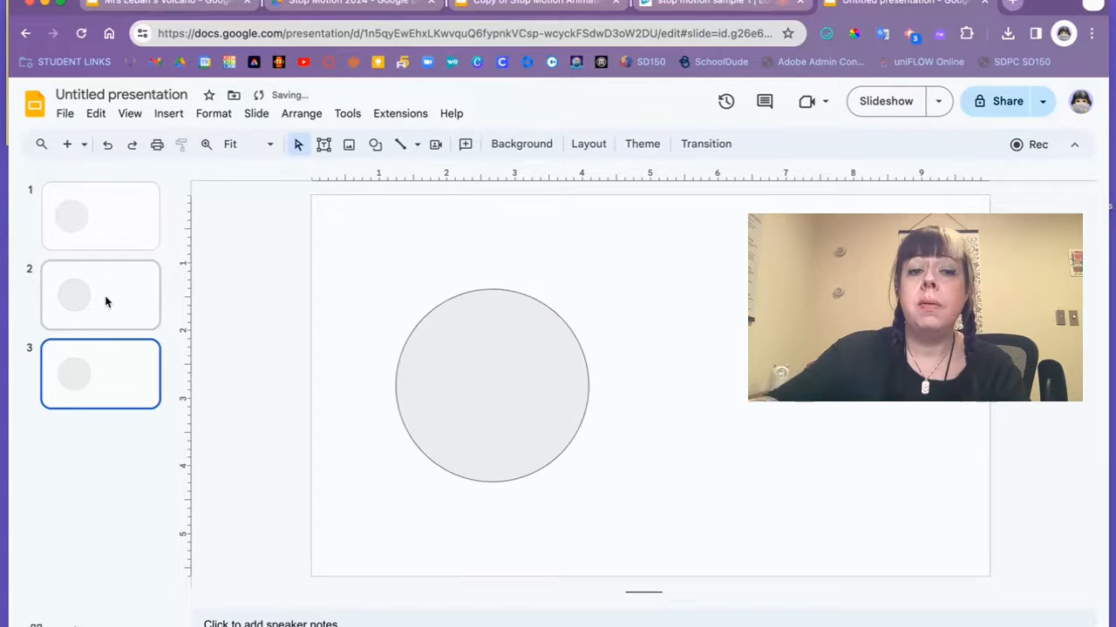
click(496, 386)
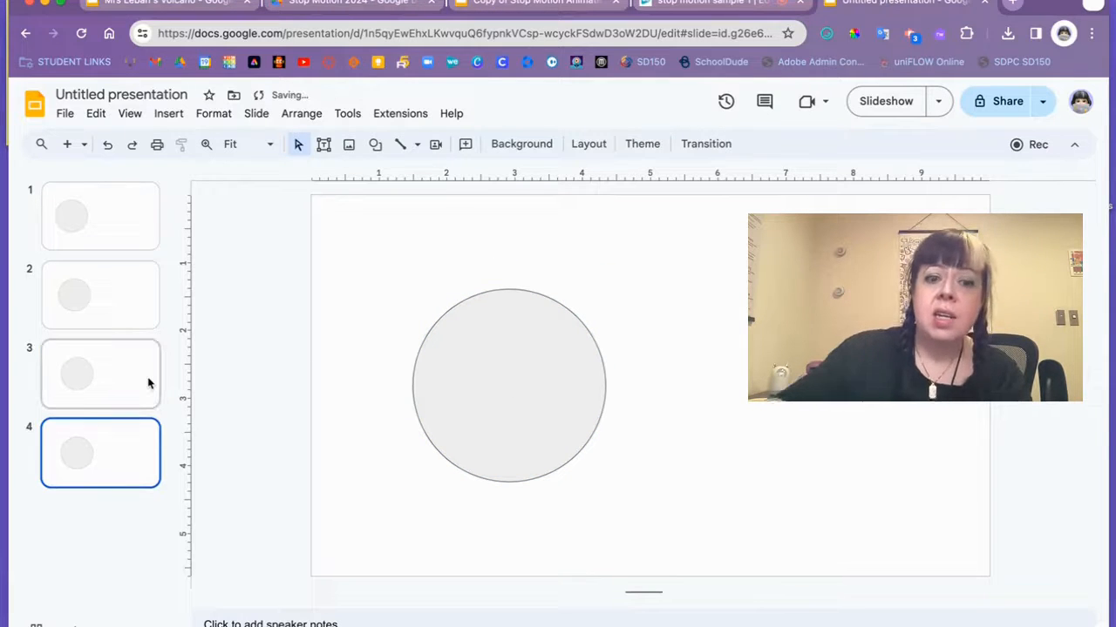
click(519, 385)
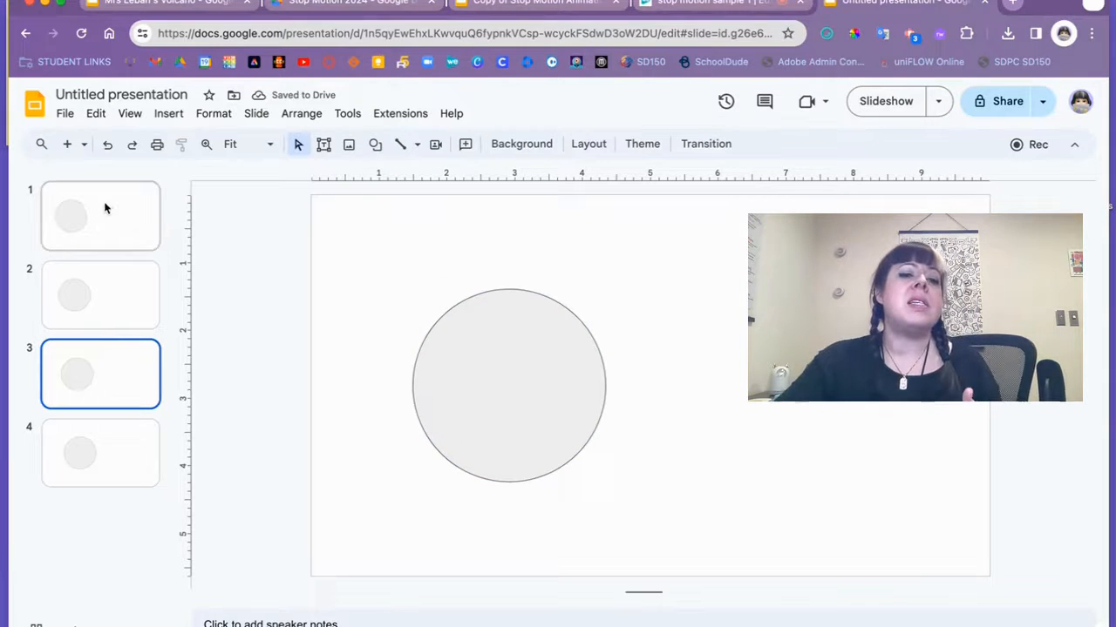
click(99, 216)
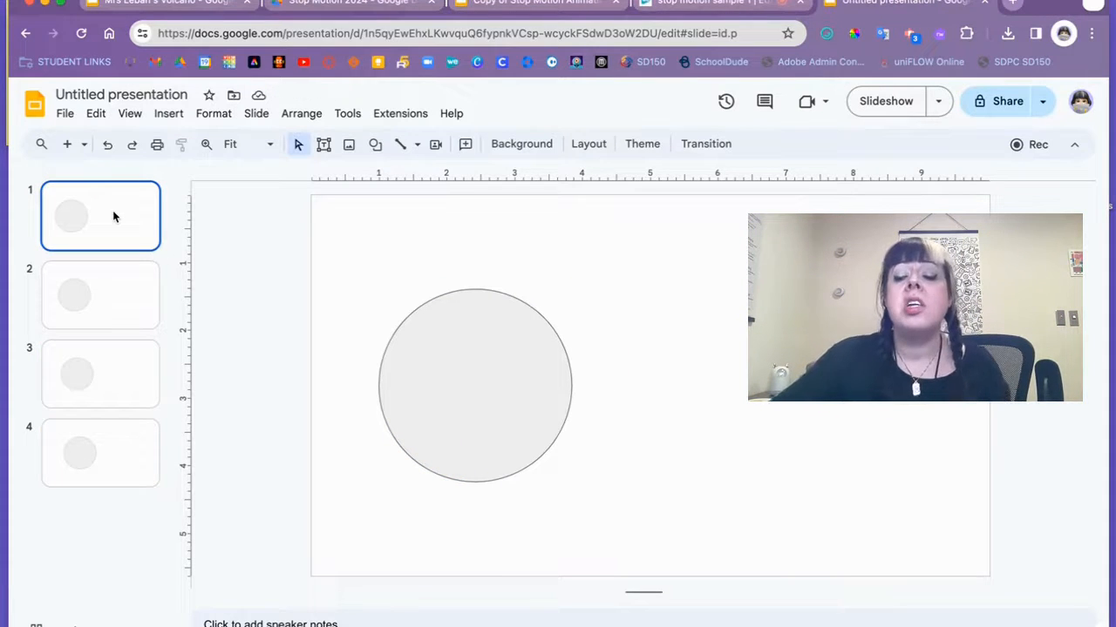
click(99, 454)
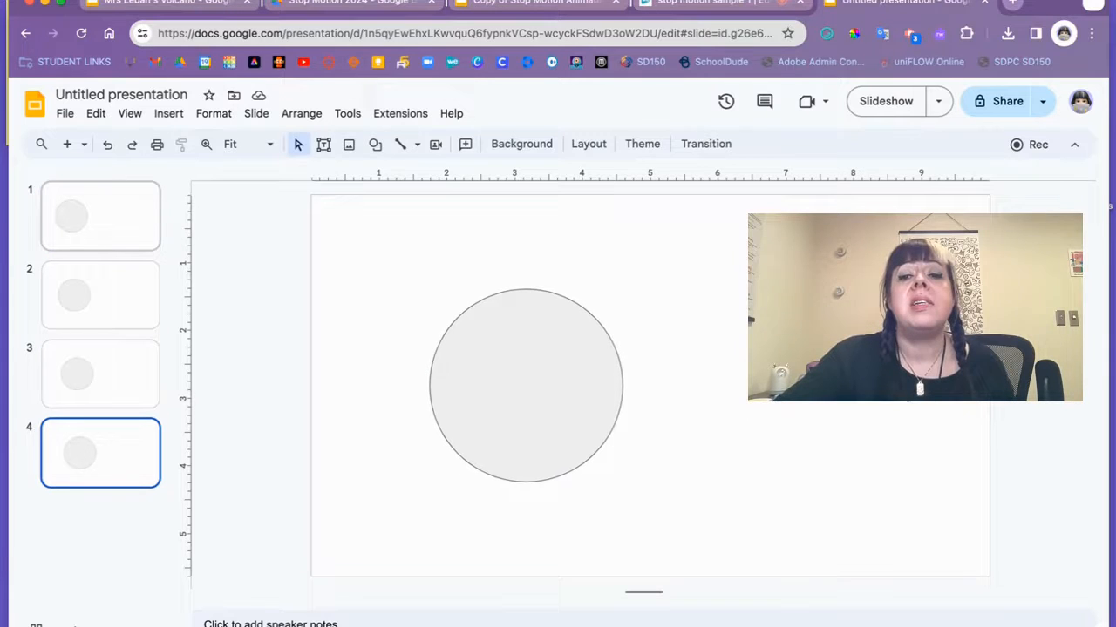
click(100, 295)
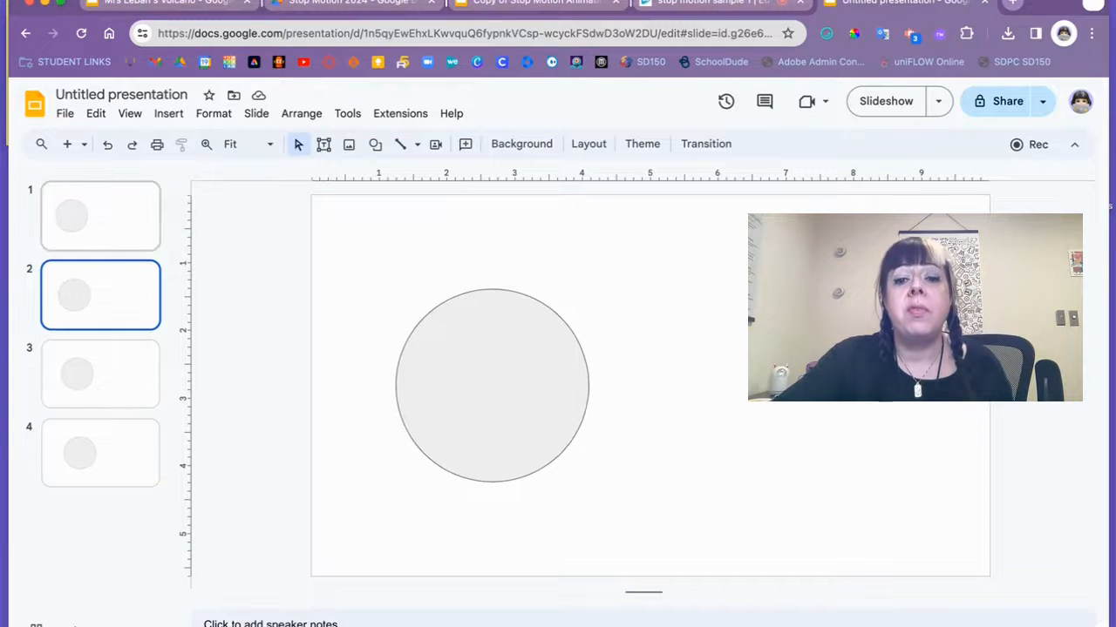
click(100, 216)
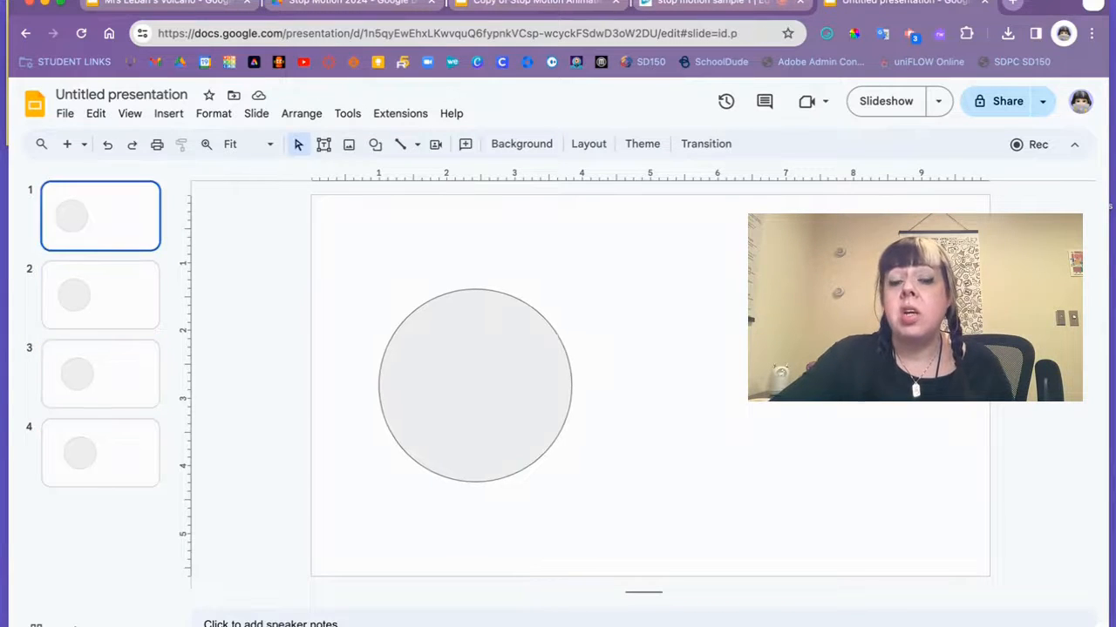
click(99, 454)
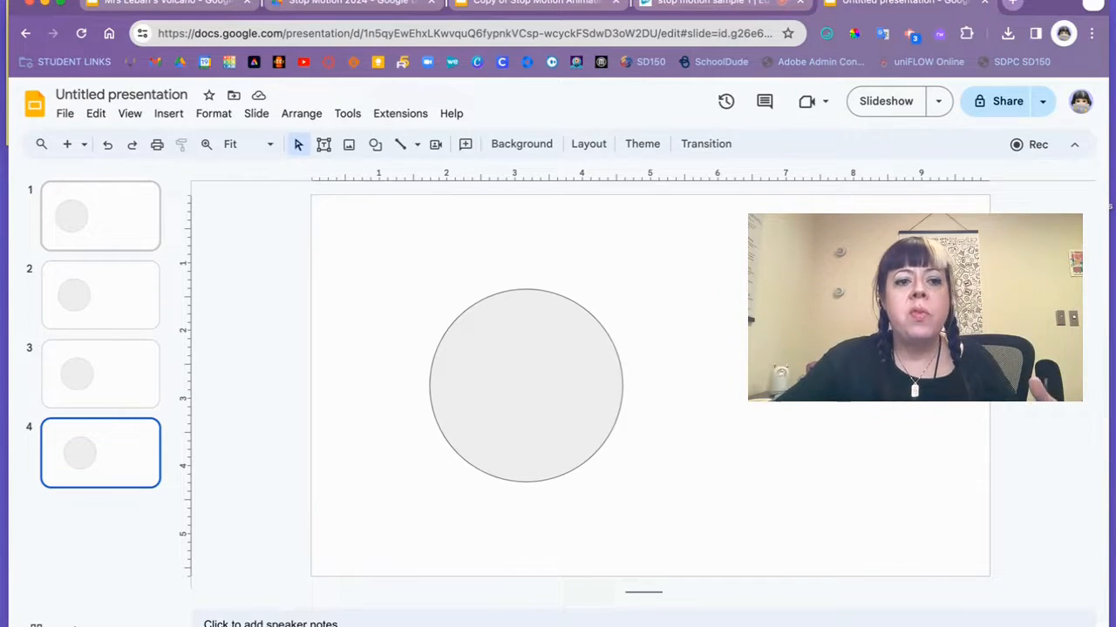
click(99, 216)
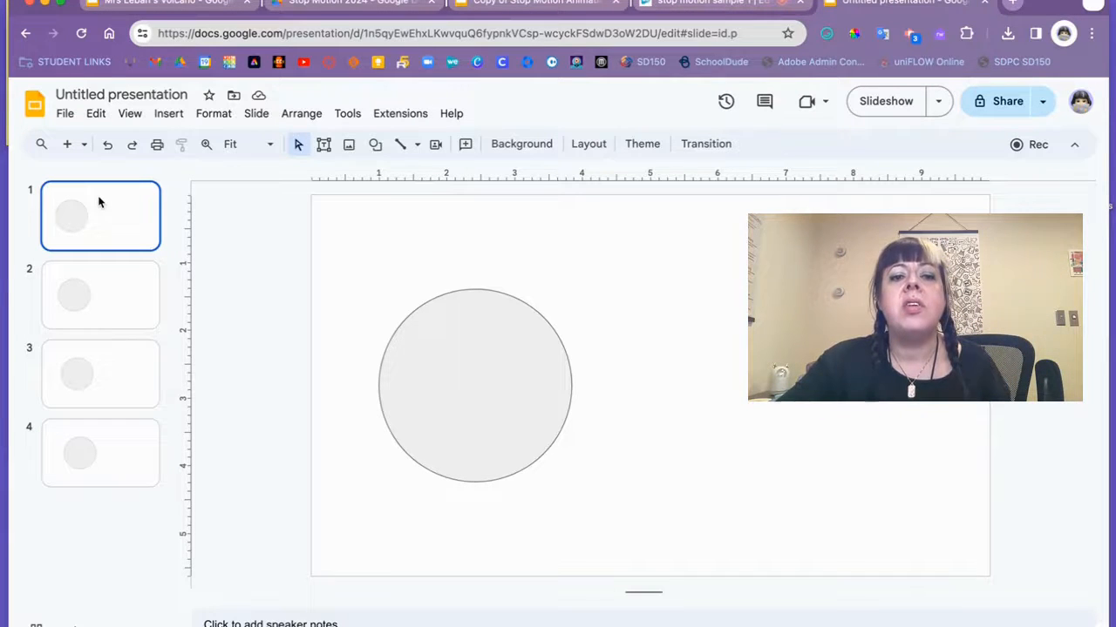
click(475, 385)
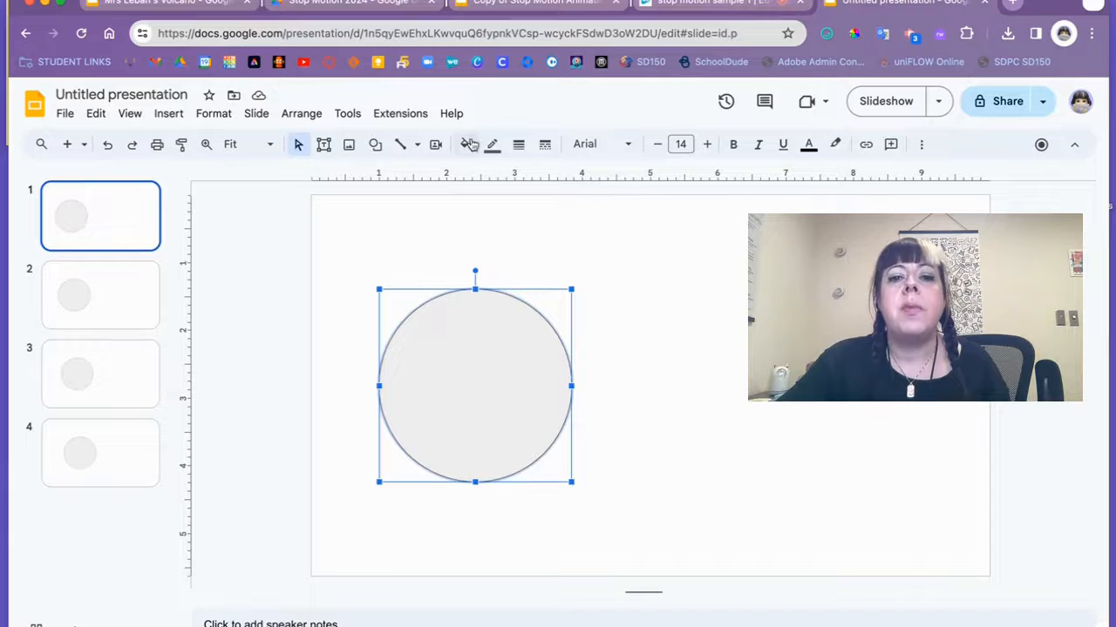
Fill the slide circles with colours, including blue on slide 1, yellow on slide 3 and purple on slide 4.
click(464, 144)
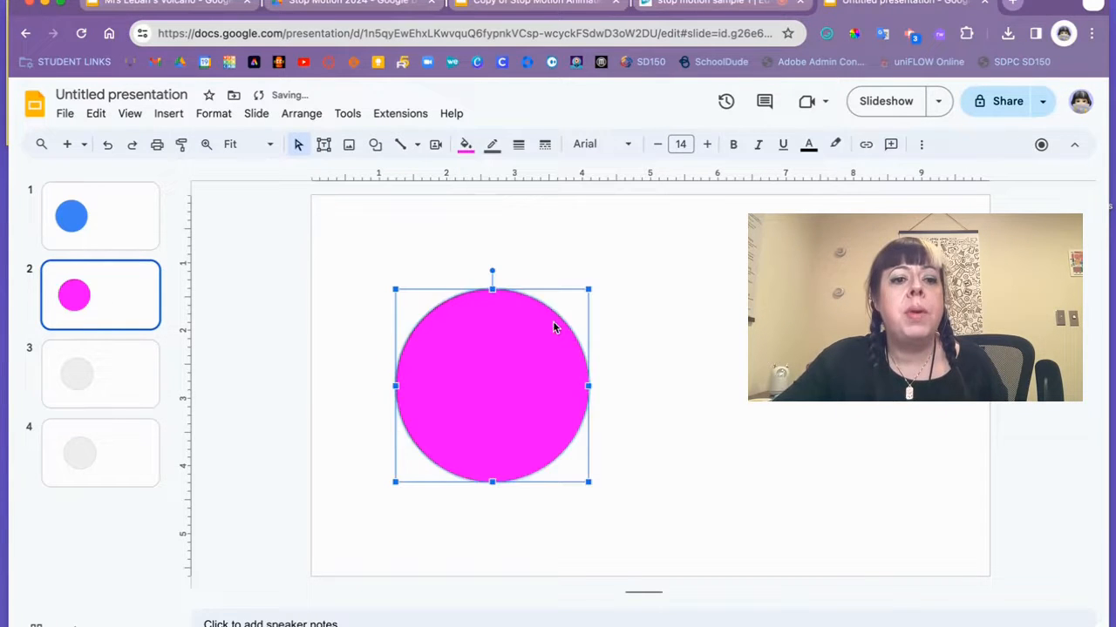
click(99, 373)
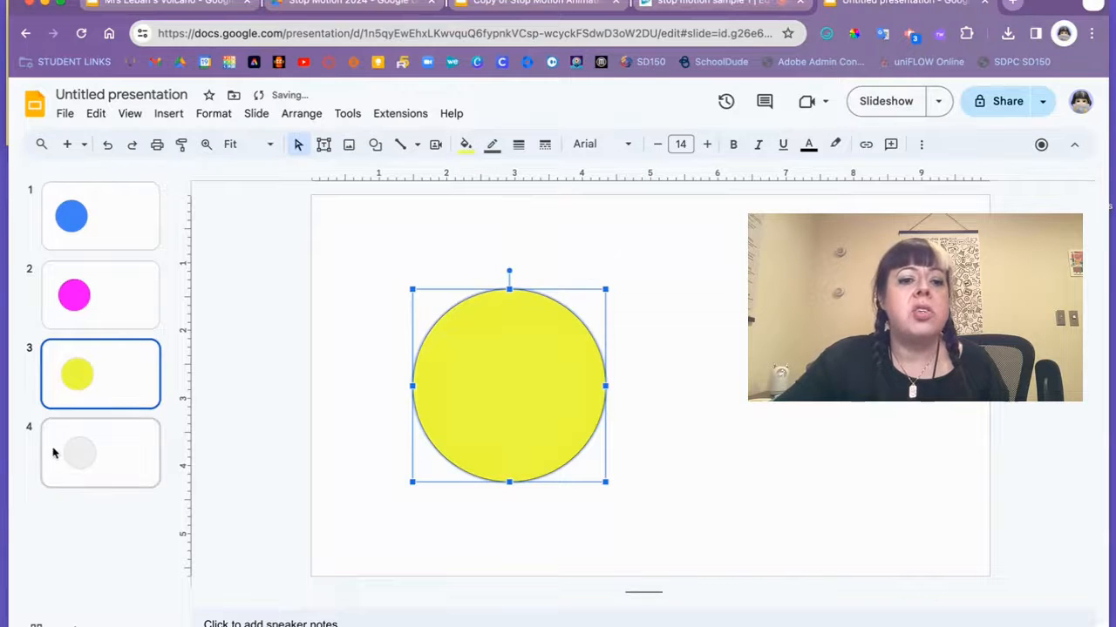
click(99, 453)
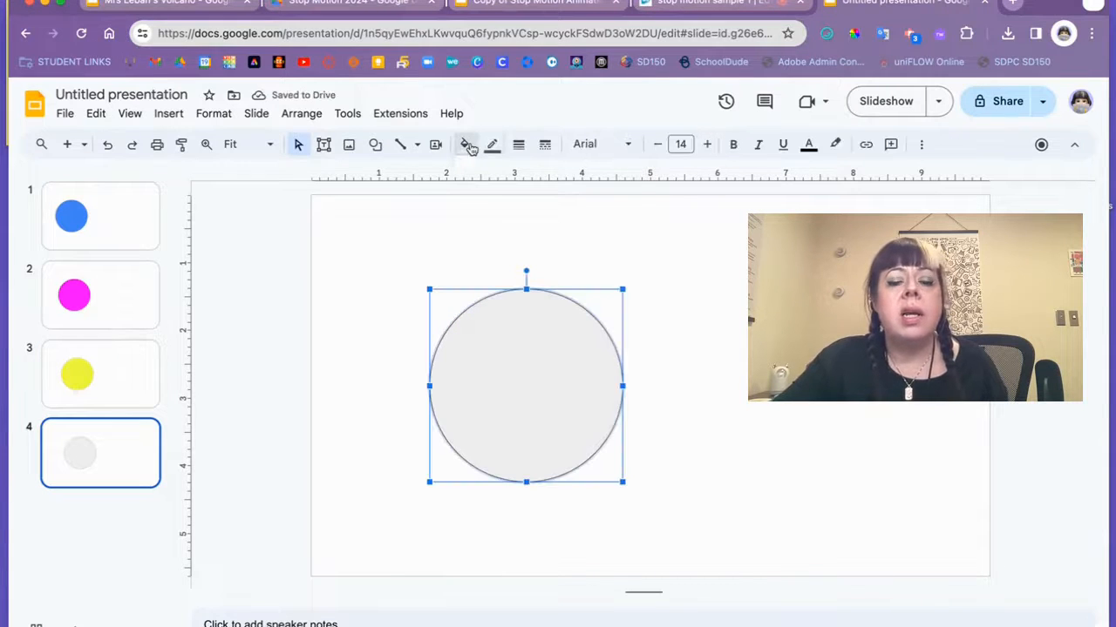
click(465, 144)
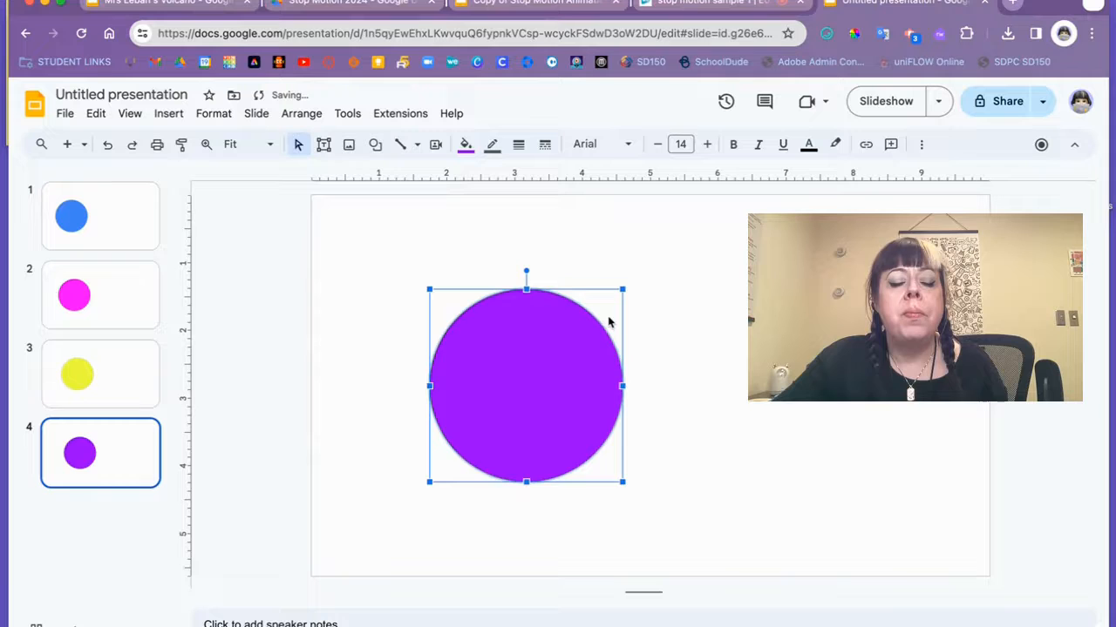
Flip back and forth between the blue and pink circle slides to preview the motion.
click(100, 215)
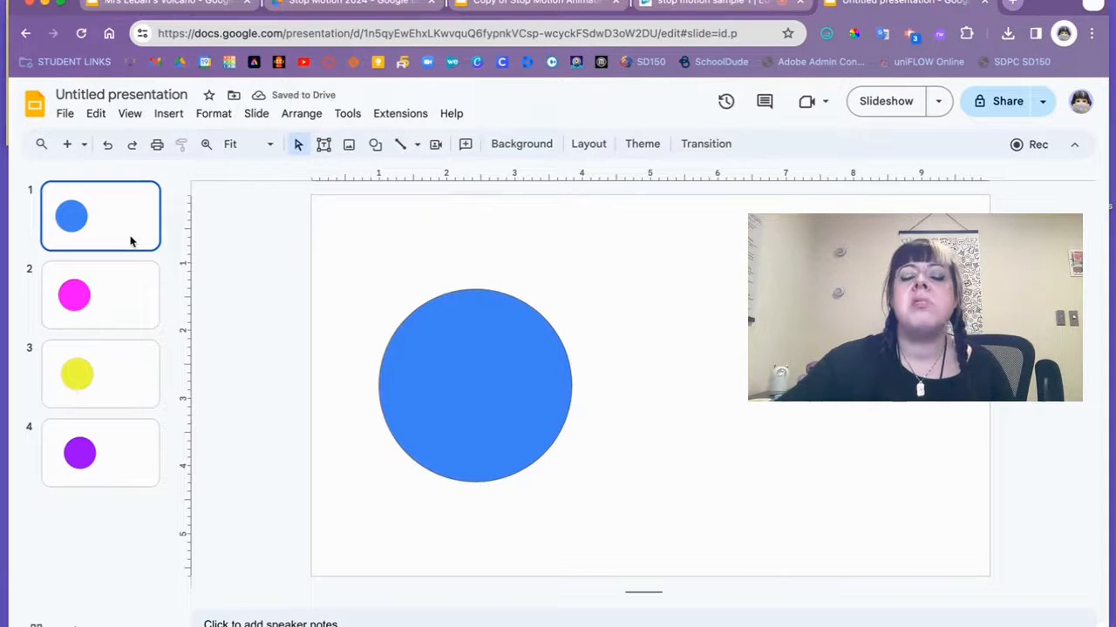
click(99, 295)
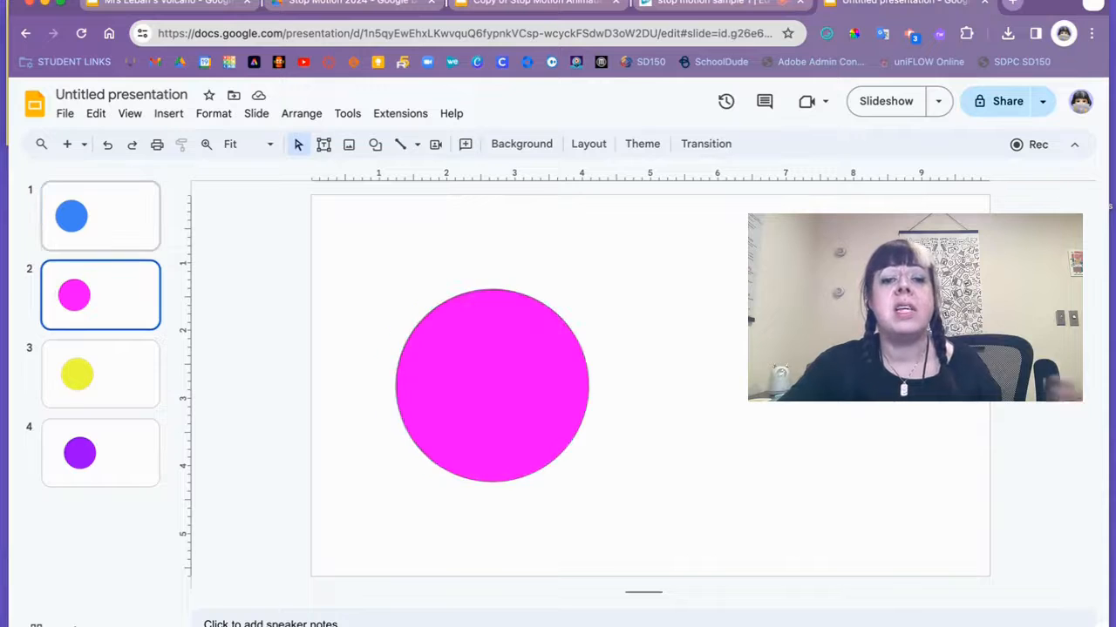
click(100, 215)
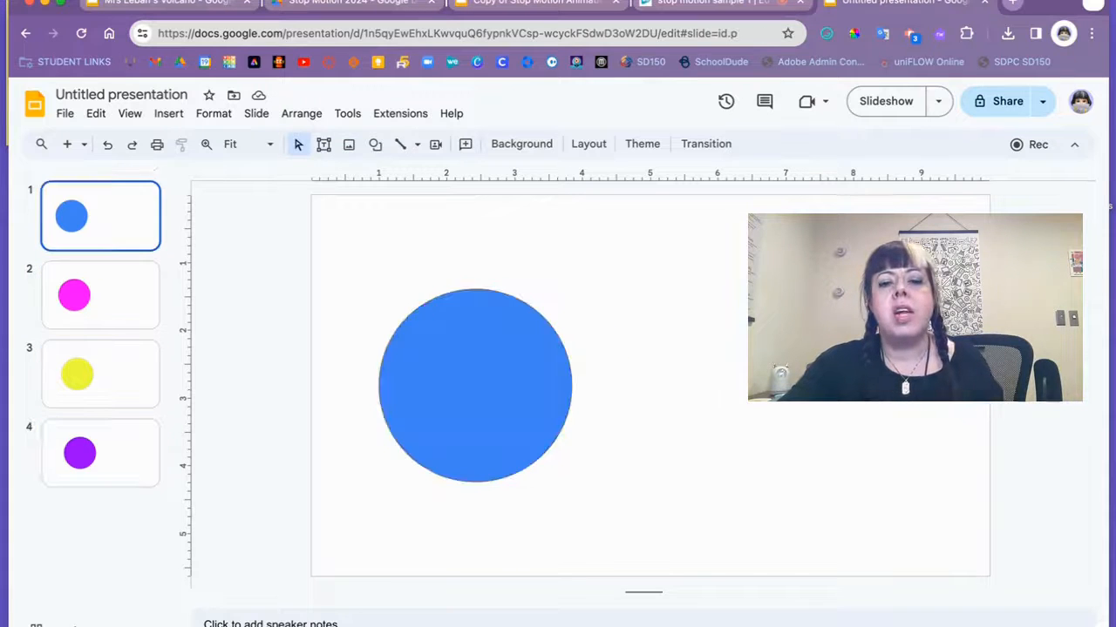
click(99, 295)
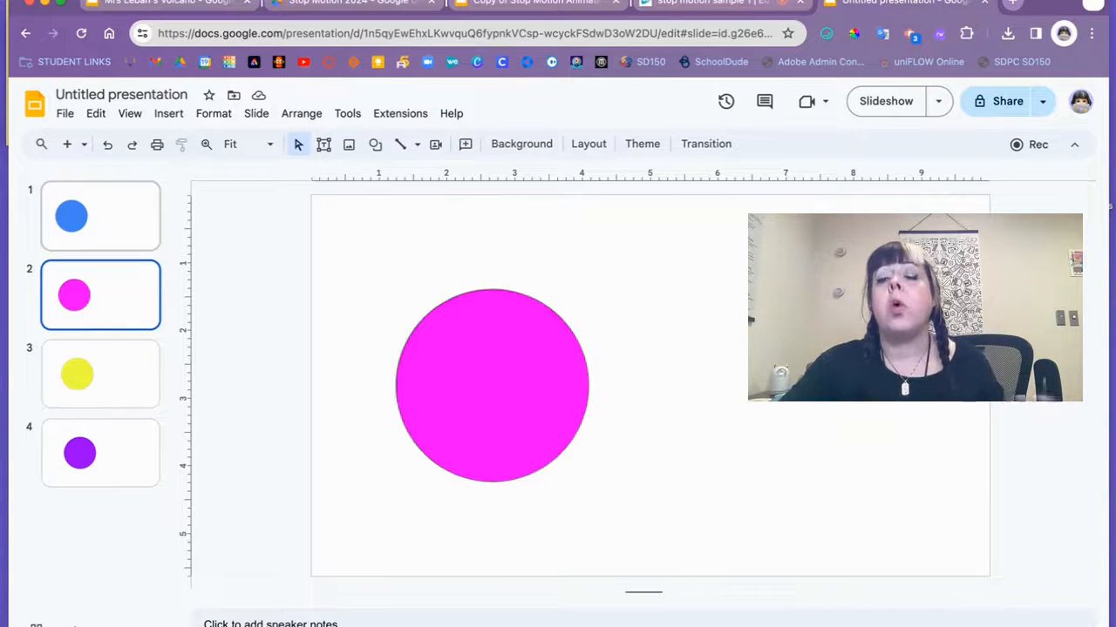
click(100, 216)
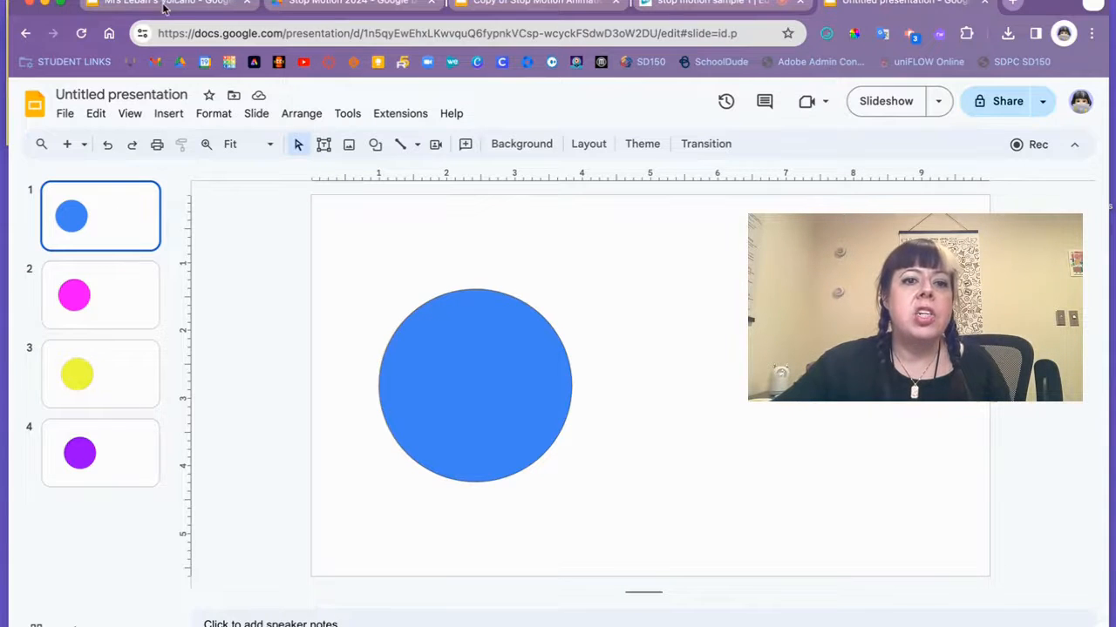
Switch to the Mrs Leban's Volcano deck and scroll through its frames to the eruption.
click(161, 4)
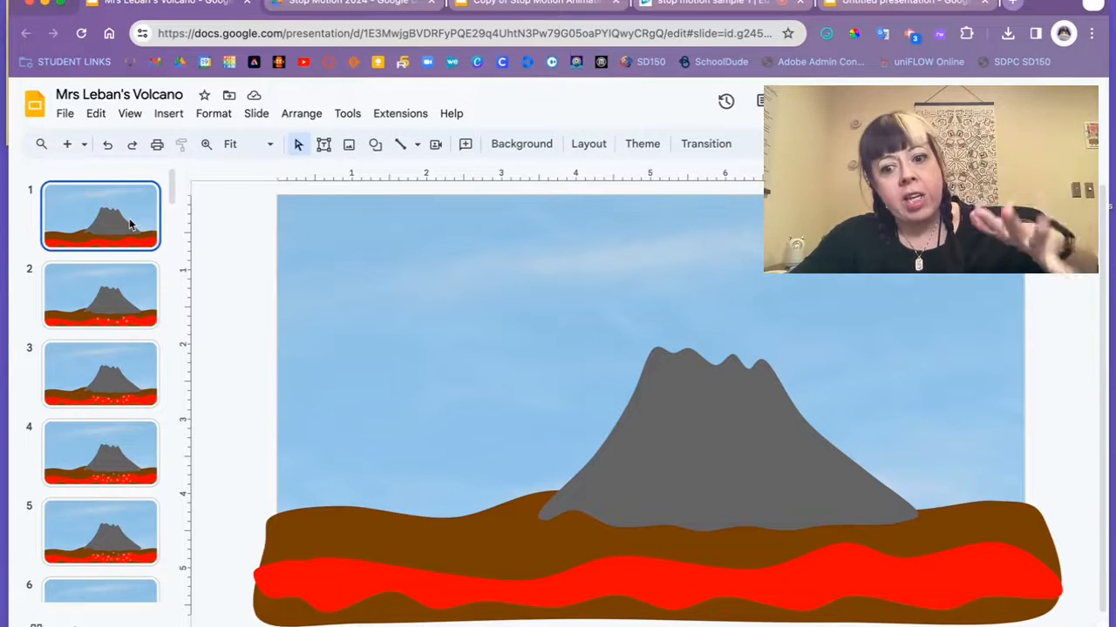
click(99, 373)
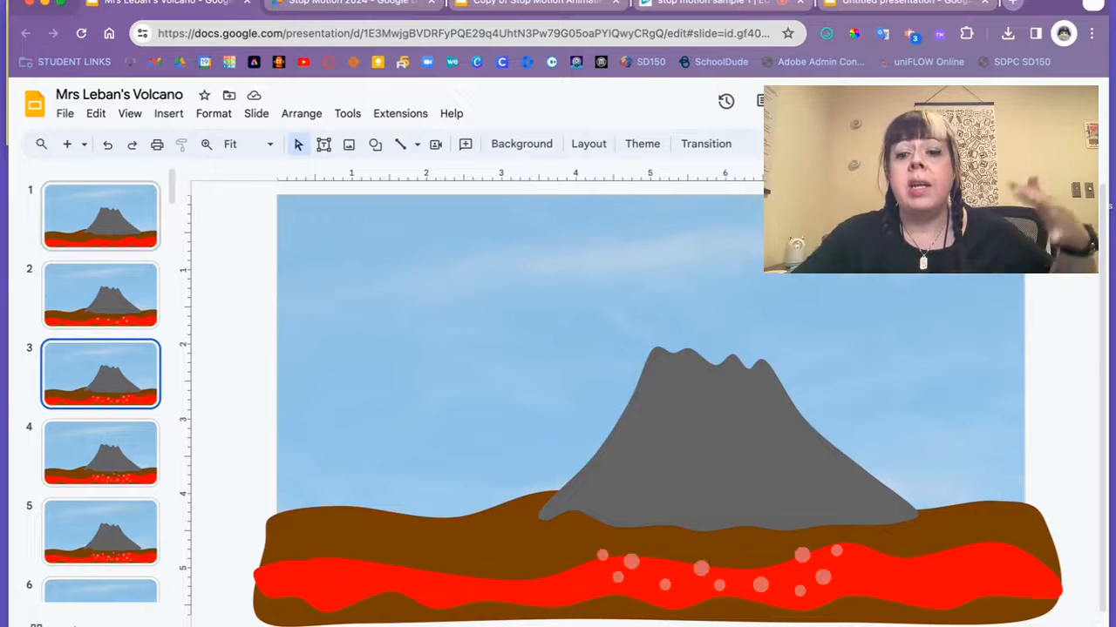
scroll(down, 3)
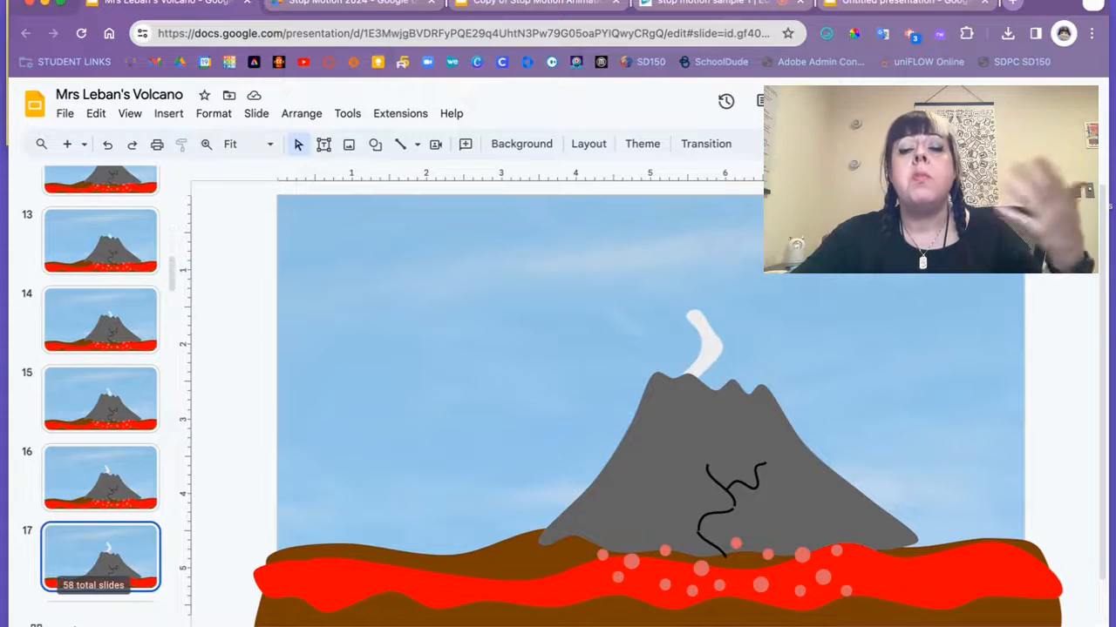
scroll(down, 3)
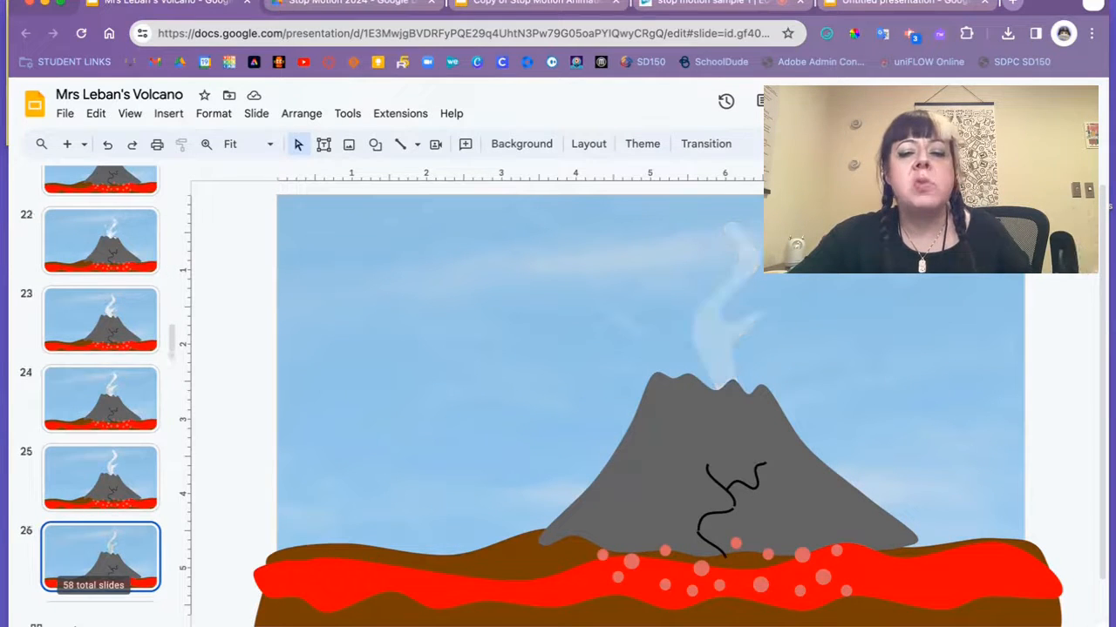
scroll(down, 3)
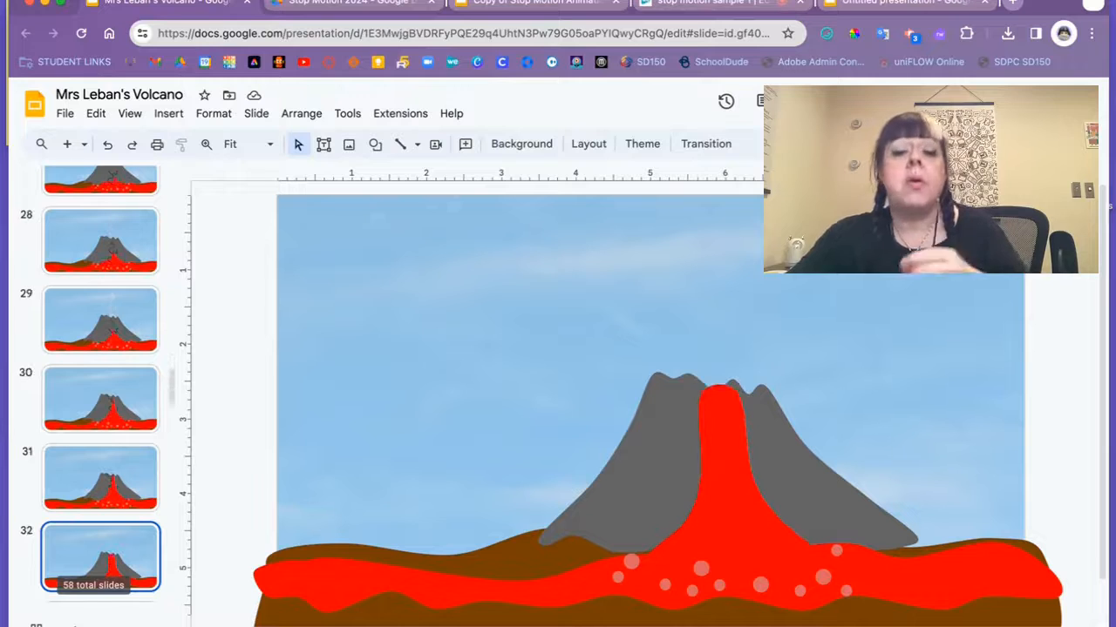
scroll(down, 3)
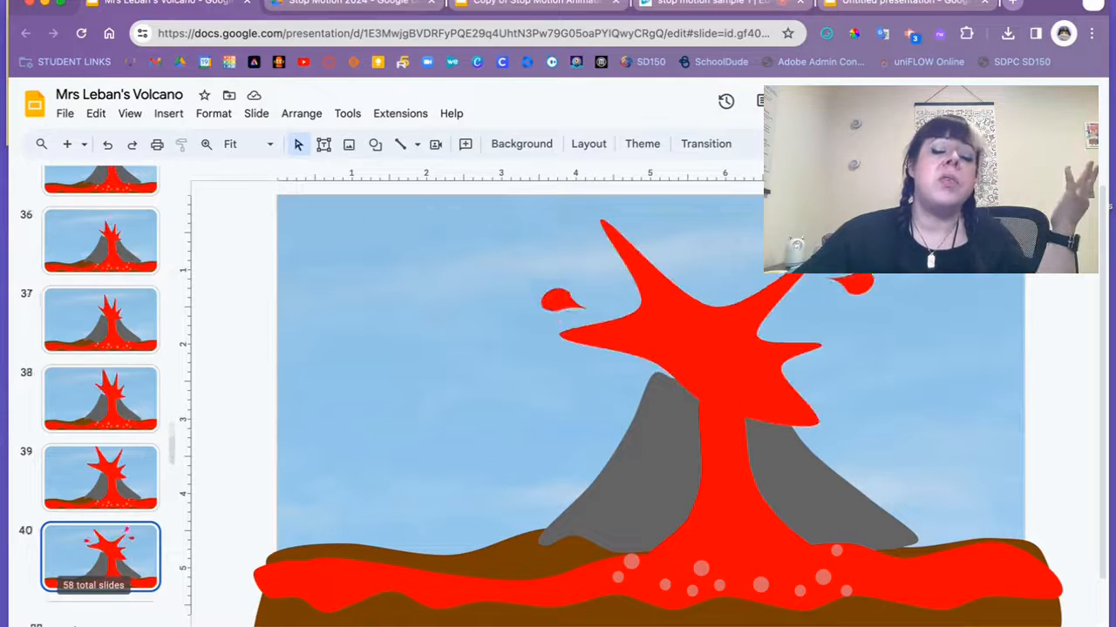
scroll(down, 3)
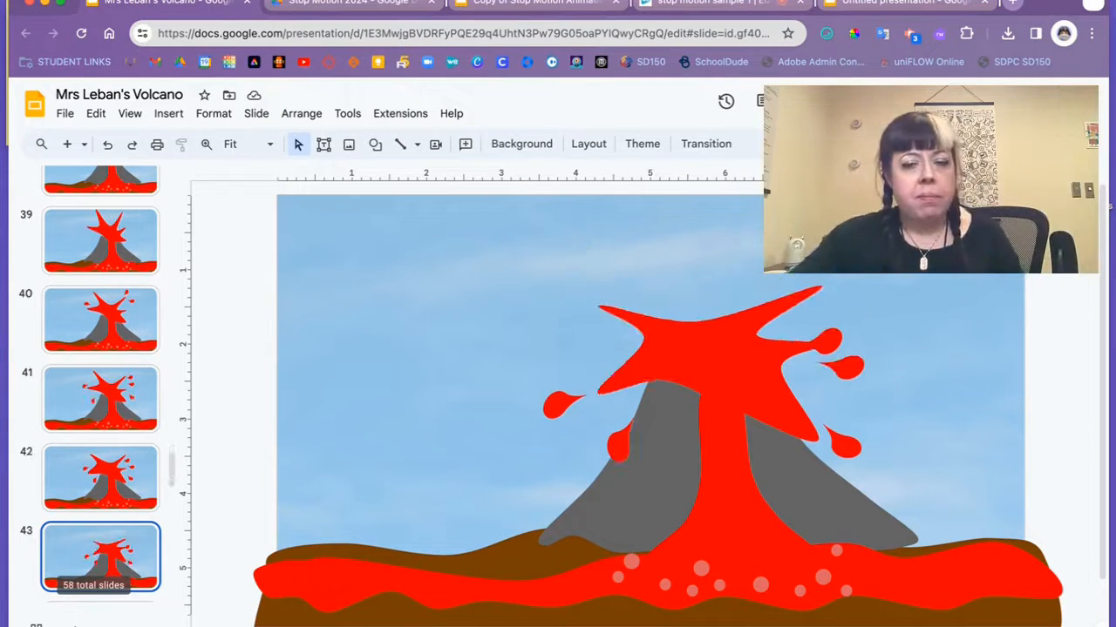